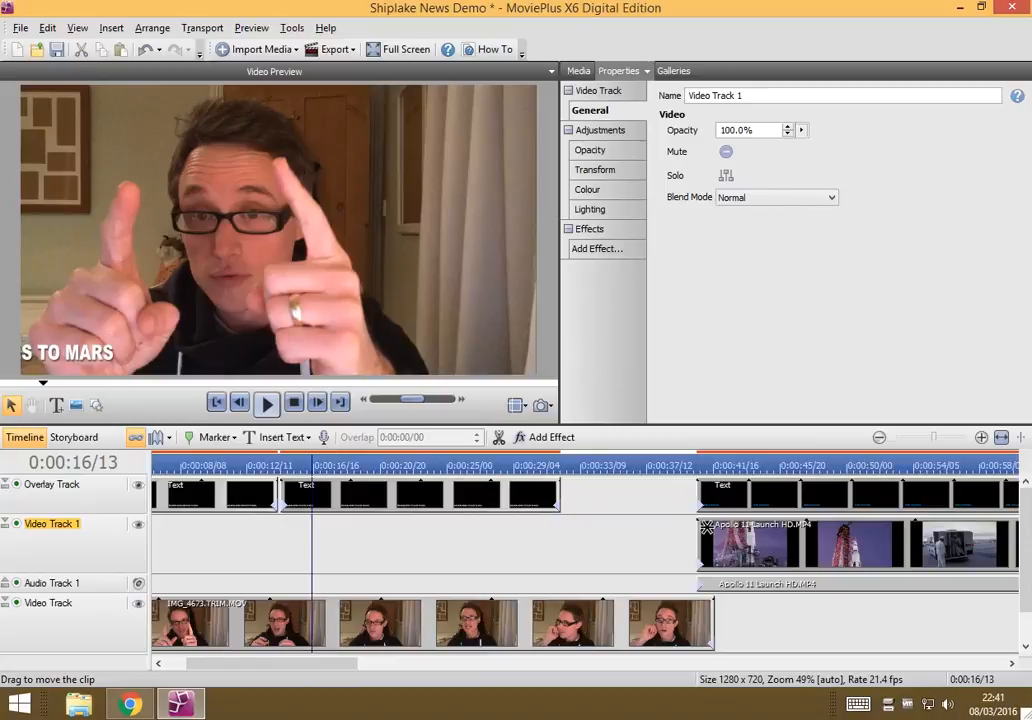
mouse_move(945, 401)
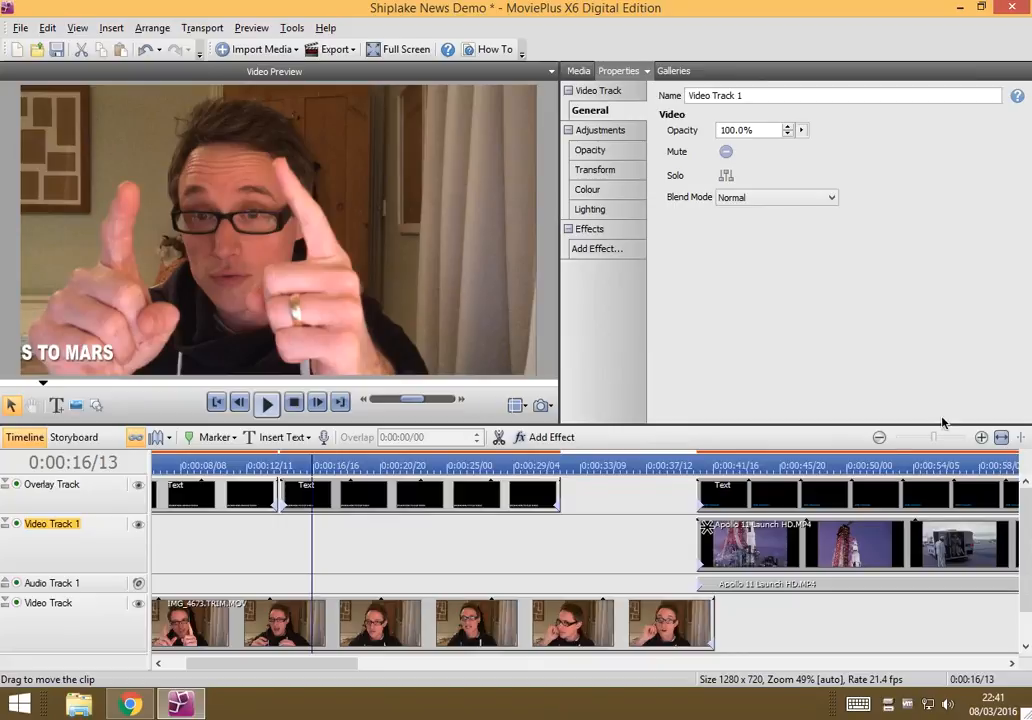
mouse_move(627, 552)
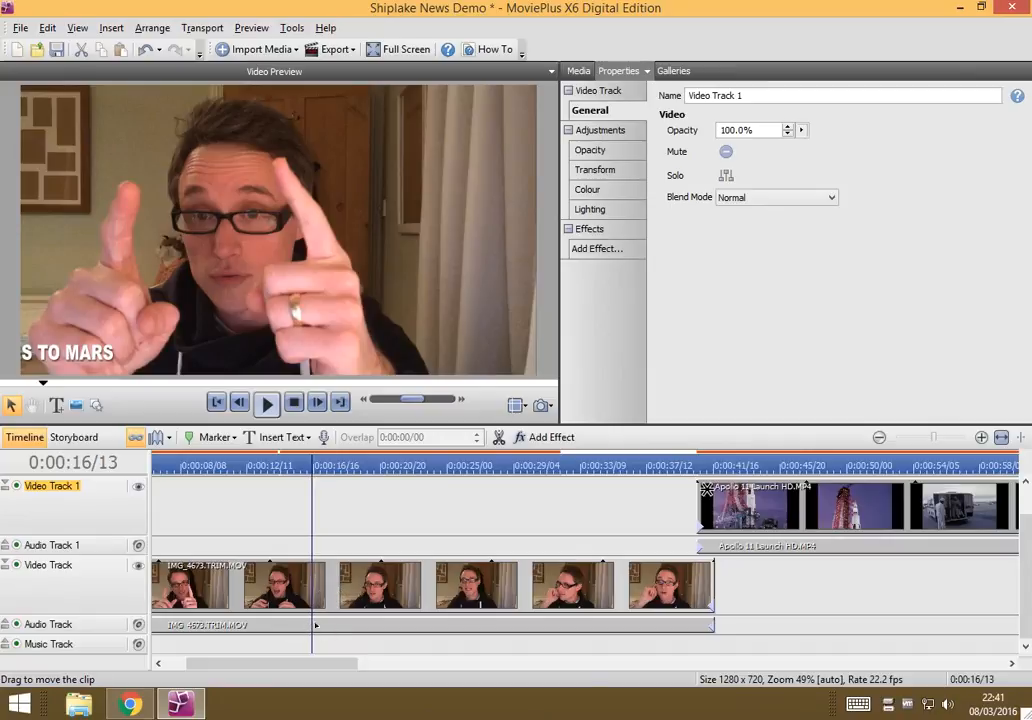
mouse_move(274, 628)
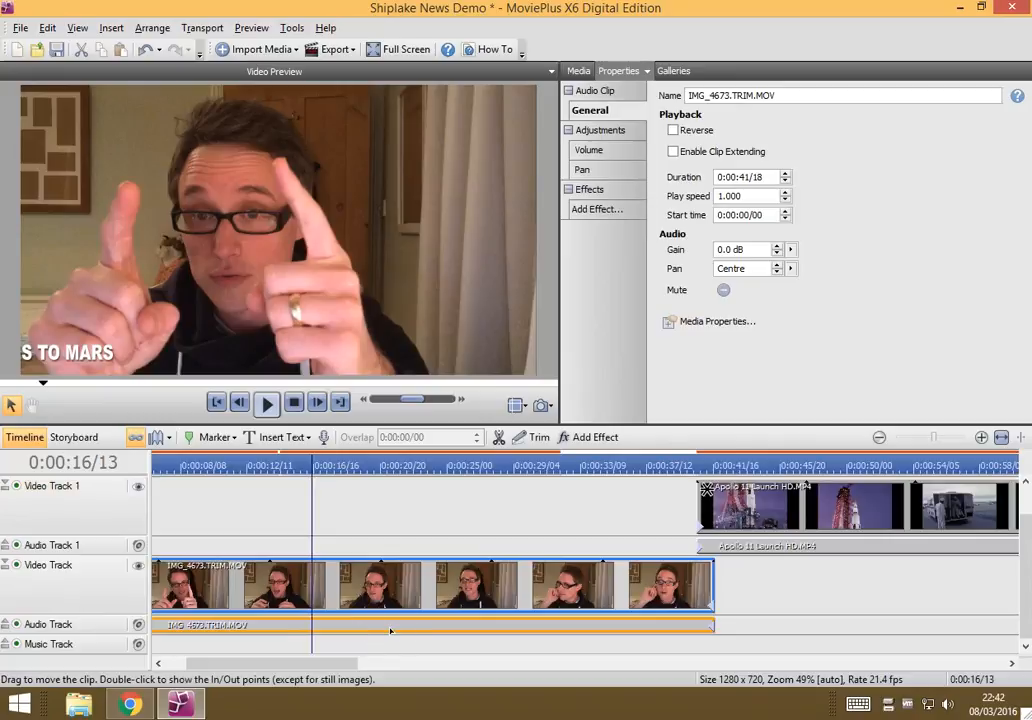
mouse_move(670, 304)
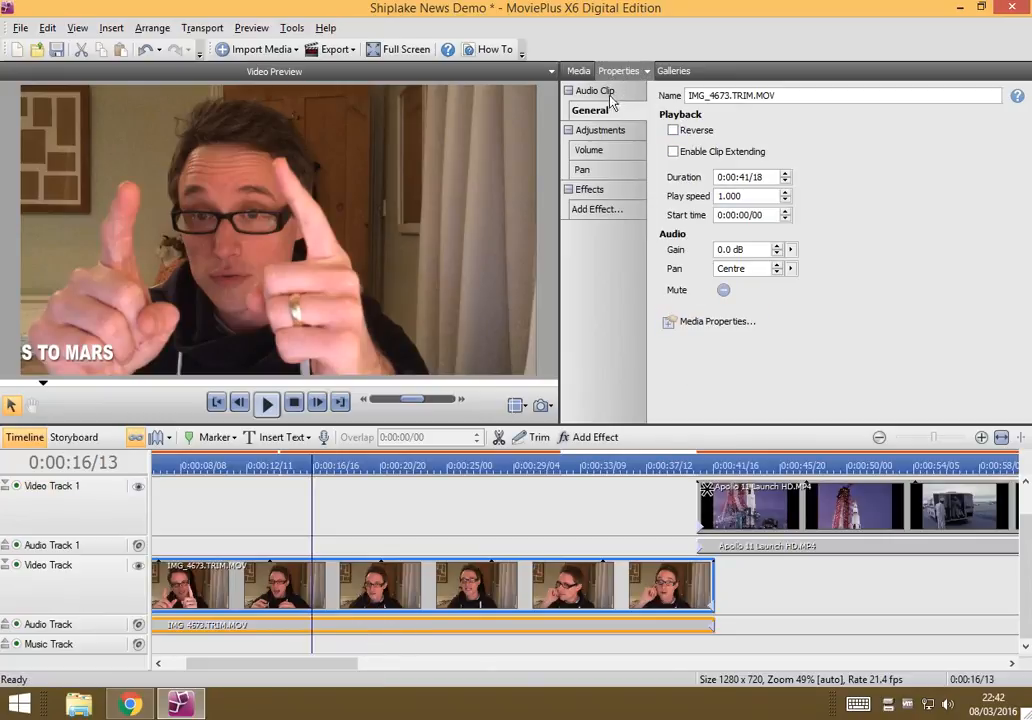
mouse_move(813, 176)
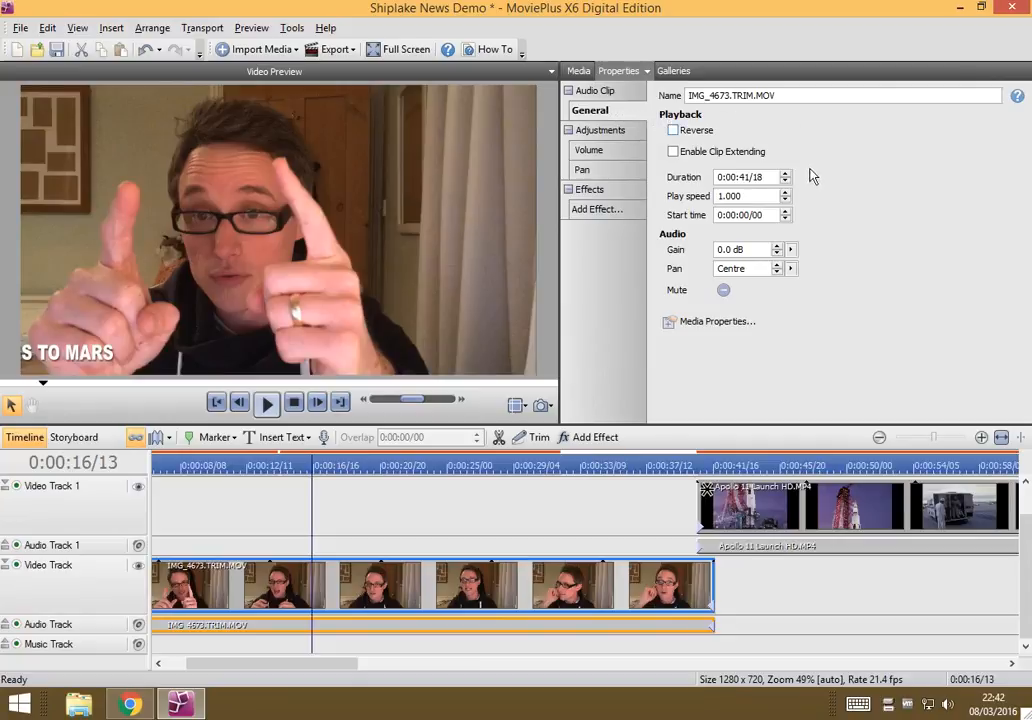
mouse_move(808, 172)
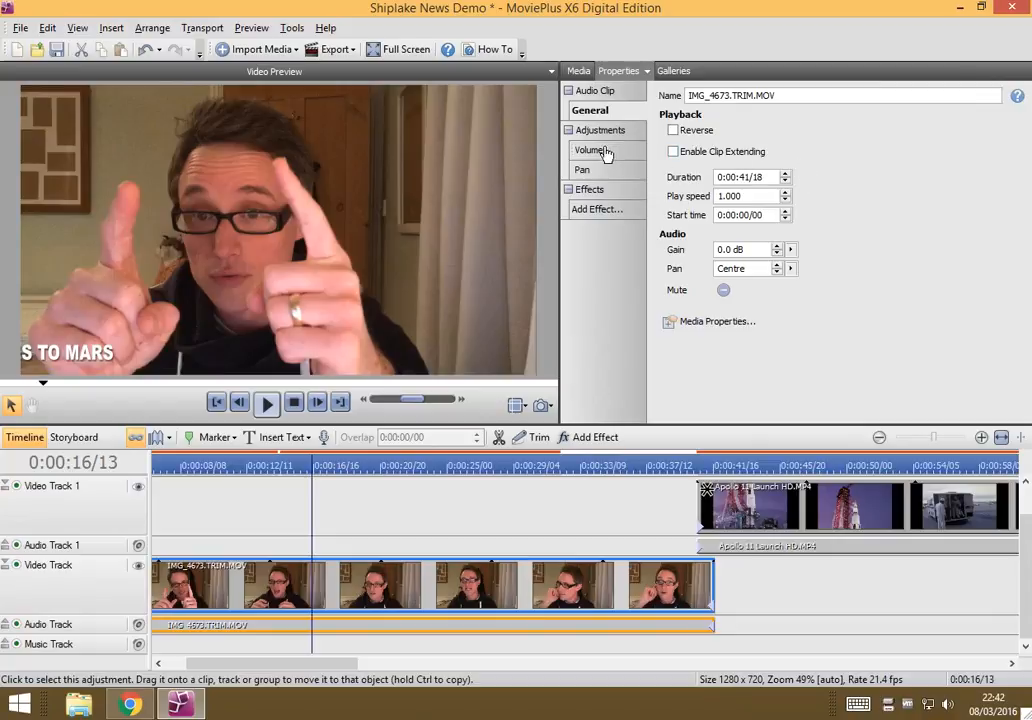
Select the IMG_4673 interview audio clip and bring up its Volume adjustment, gain at 0.0 dB.
left_click(591, 150)
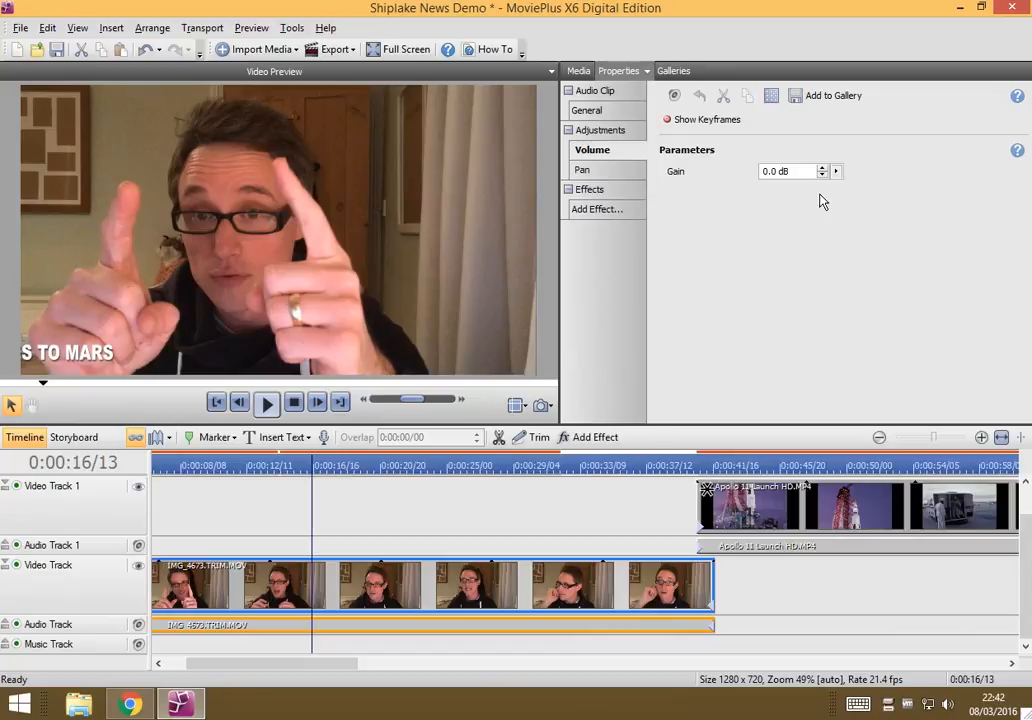
left_click(789, 171)
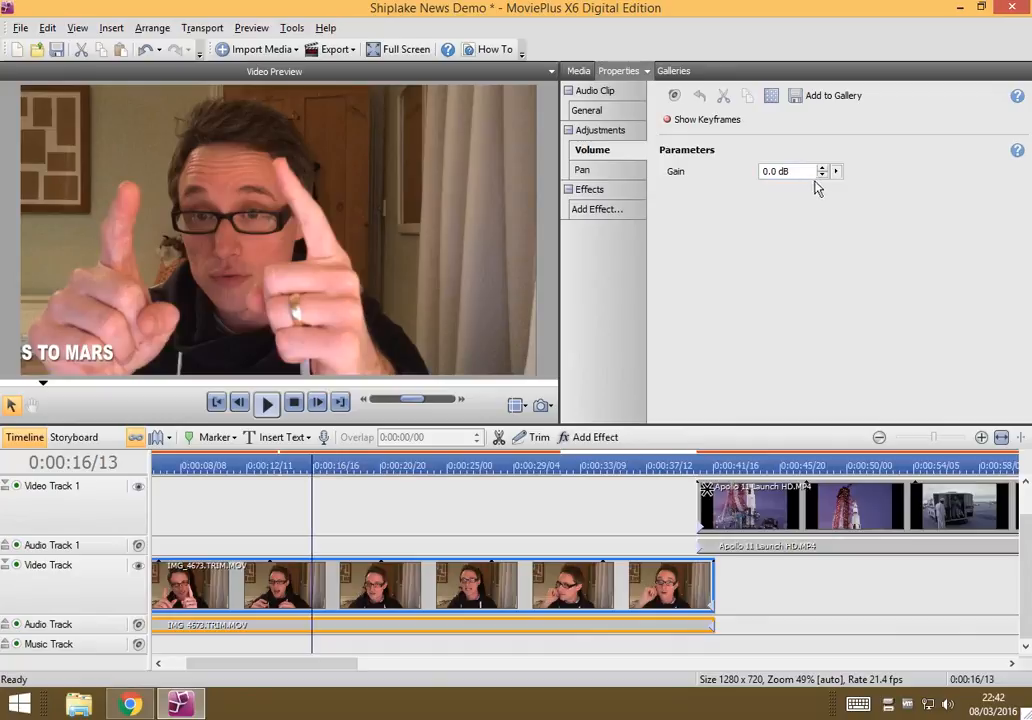
mouse_move(840, 177)
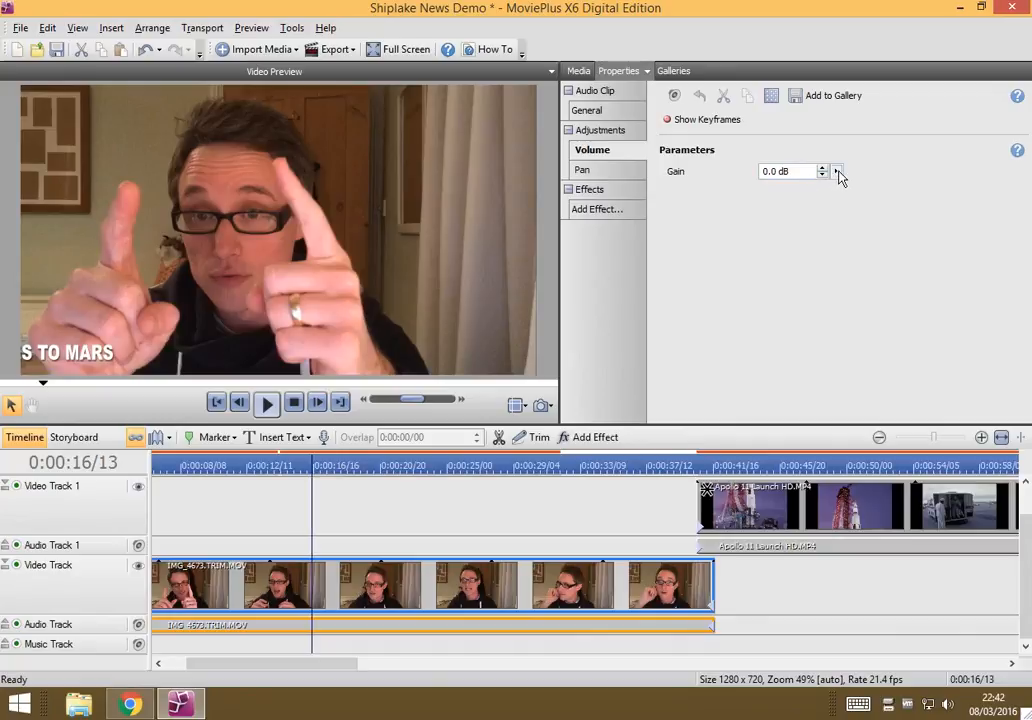
Drag the Gain slider back and forth until the interview audio's gain settles at 4.2 dB.
left_click(837, 171)
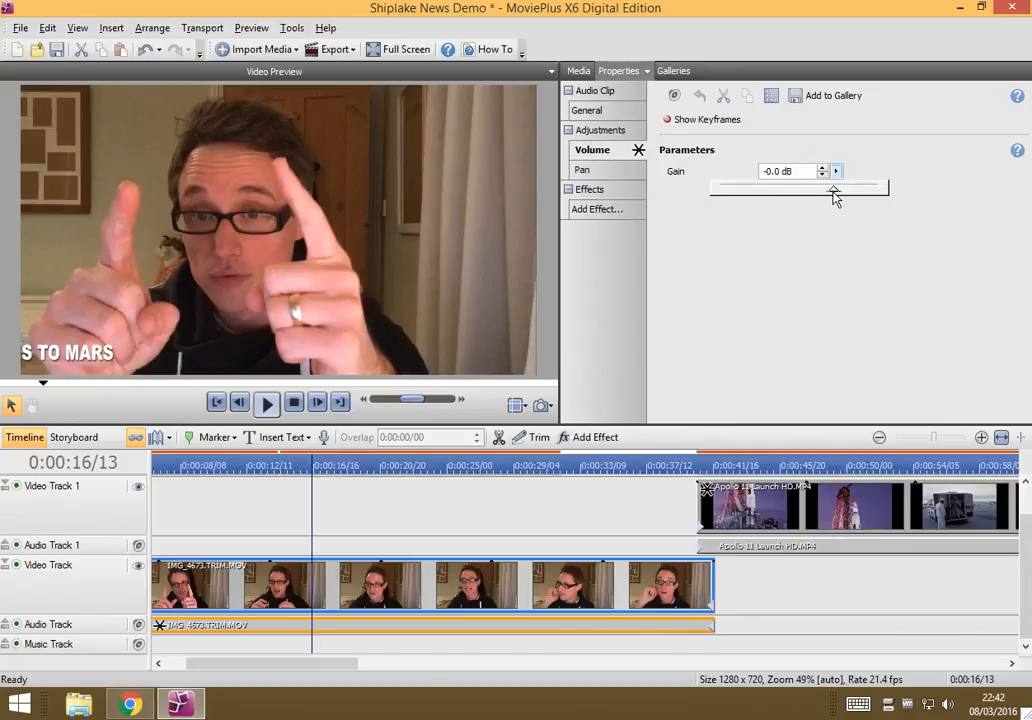
left_click_drag(835, 190, 825, 190)
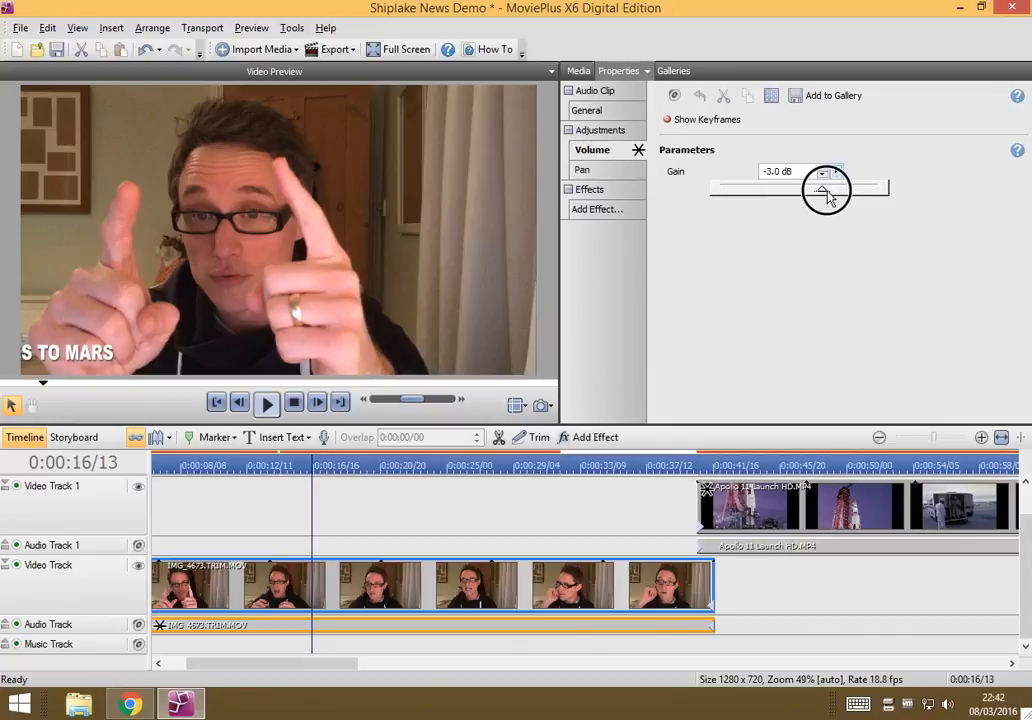
left_click_drag(826, 190, 849, 190)
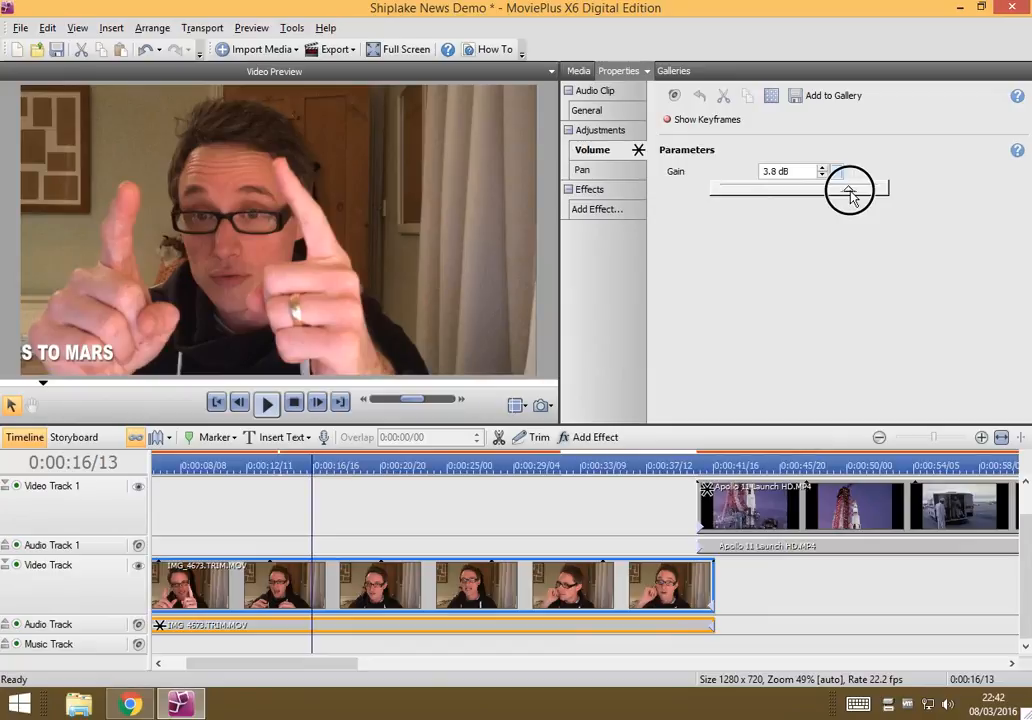
left_click_drag(838, 190, 848, 190)
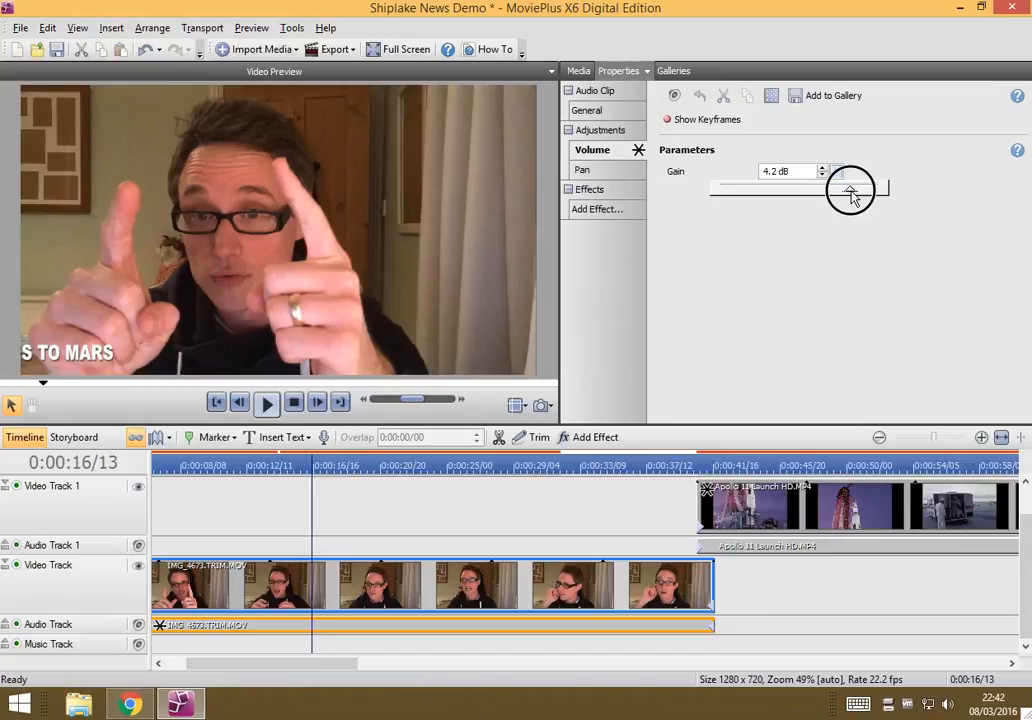
left_click_drag(850, 190, 845, 192)
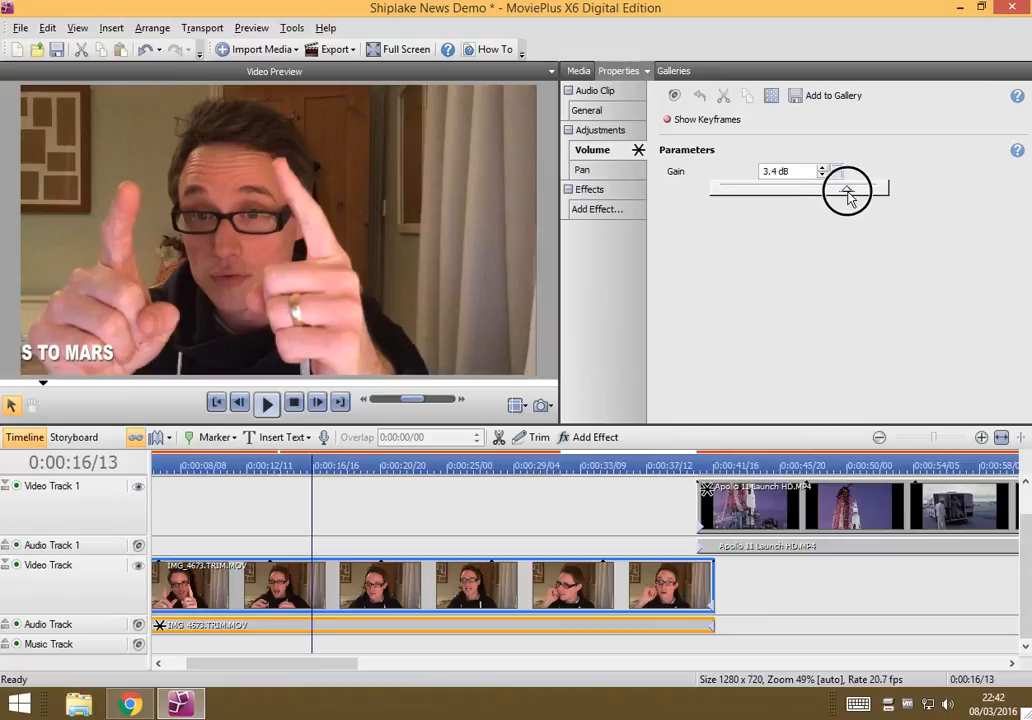
left_click_drag(847, 190, 841, 190)
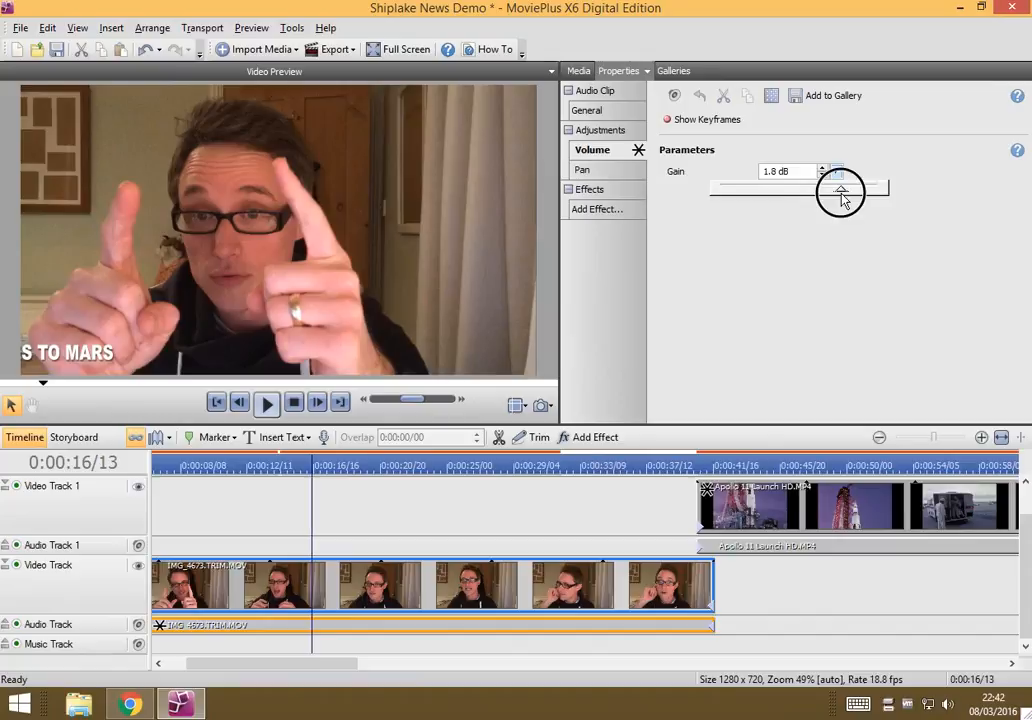
left_click_drag(840, 190, 855, 190)
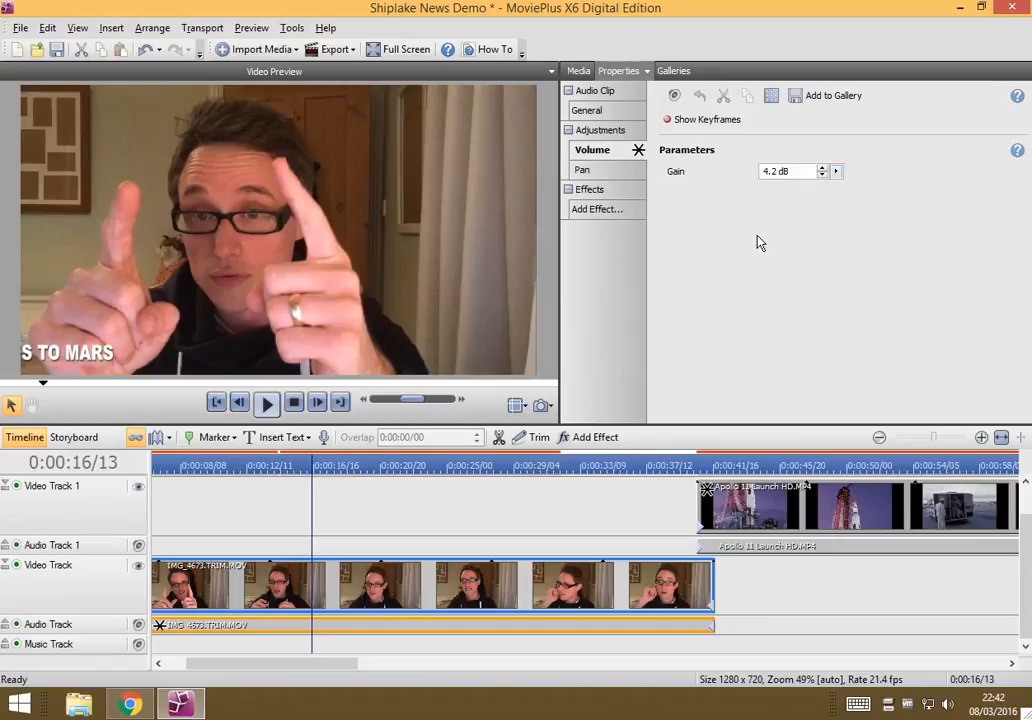
mouse_move(765, 245)
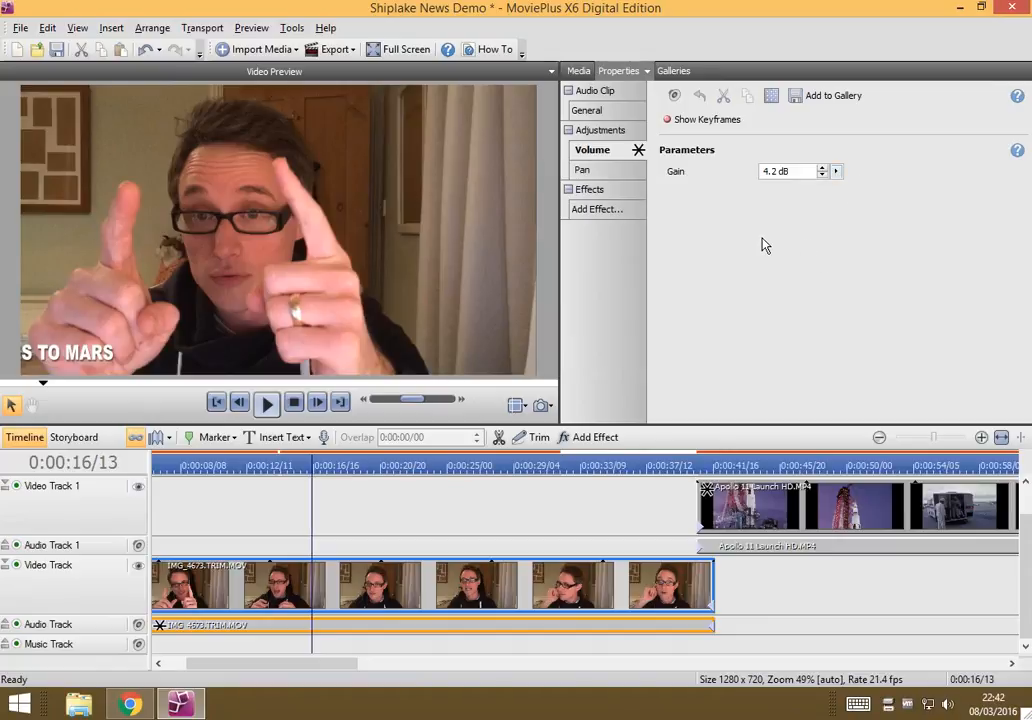
mouse_move(677, 517)
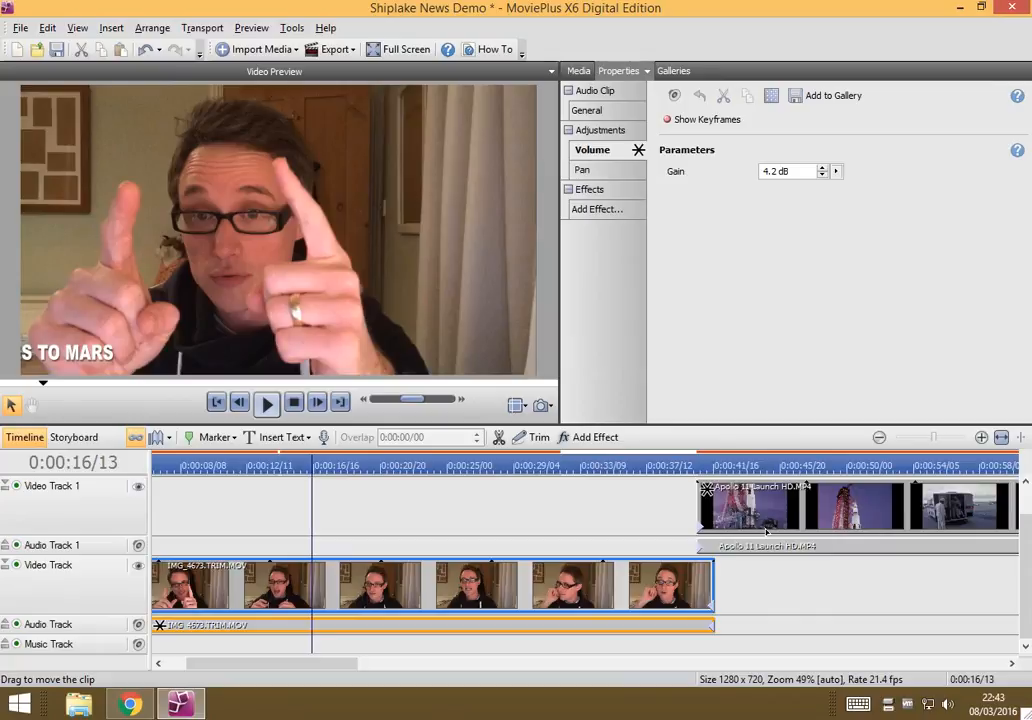
left_click(51, 485)
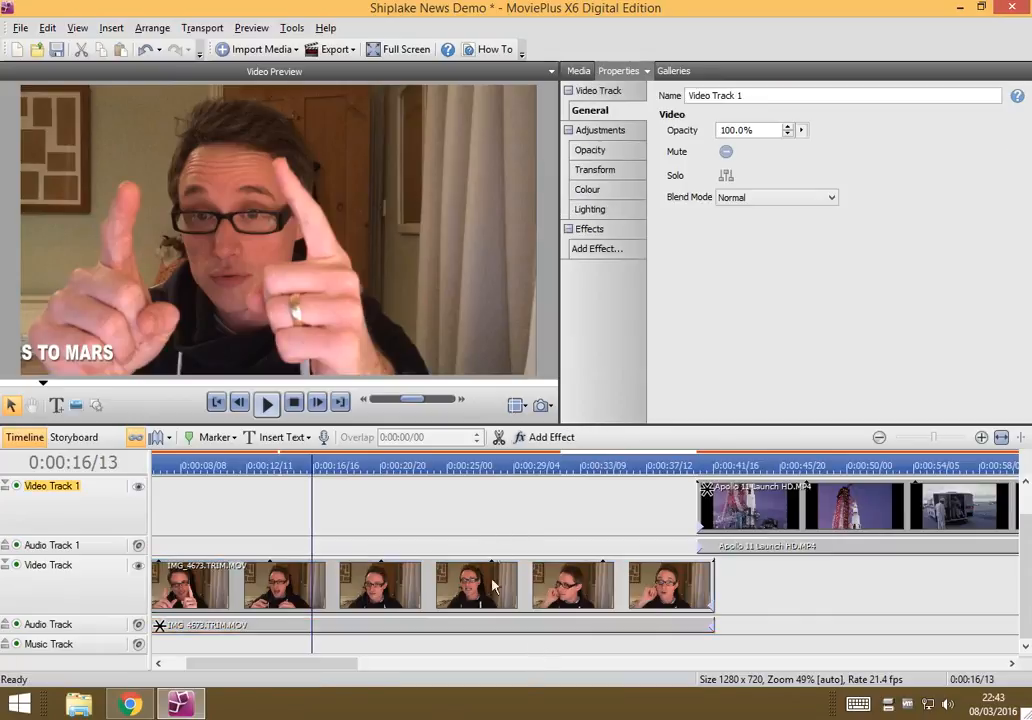
left_click(490, 585)
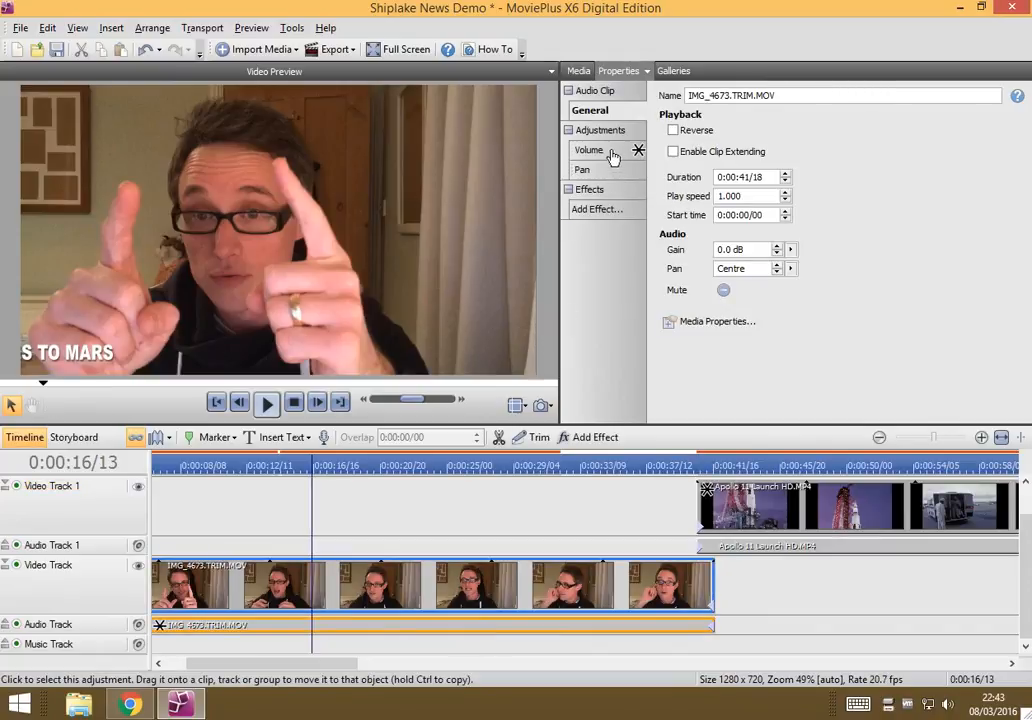
left_click(591, 150)
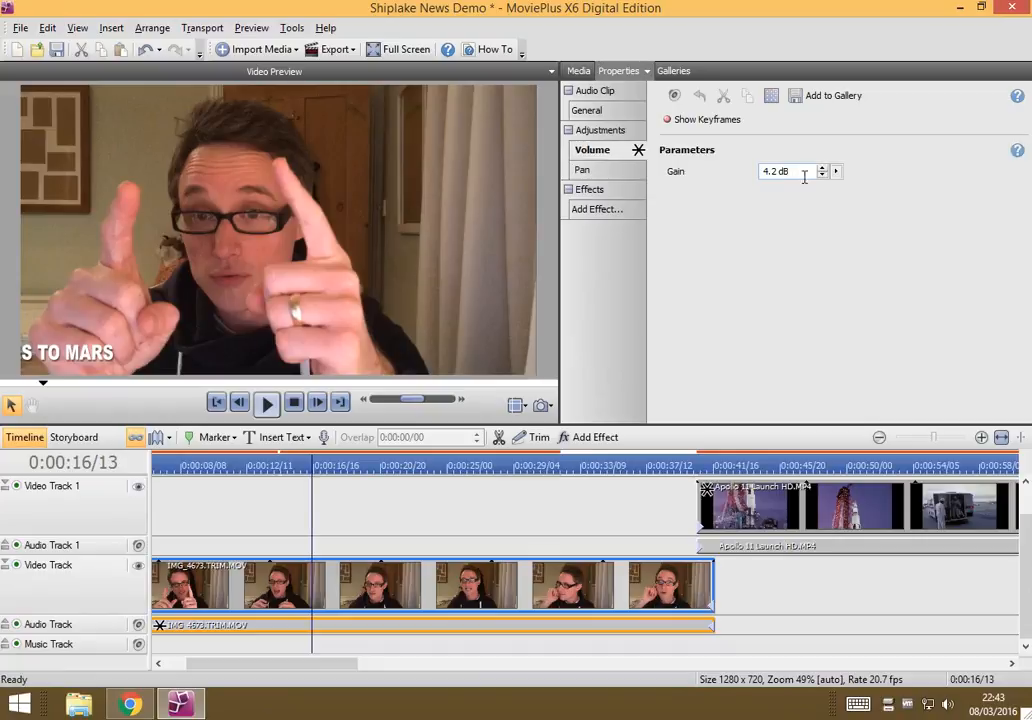
mouse_move(815, 245)
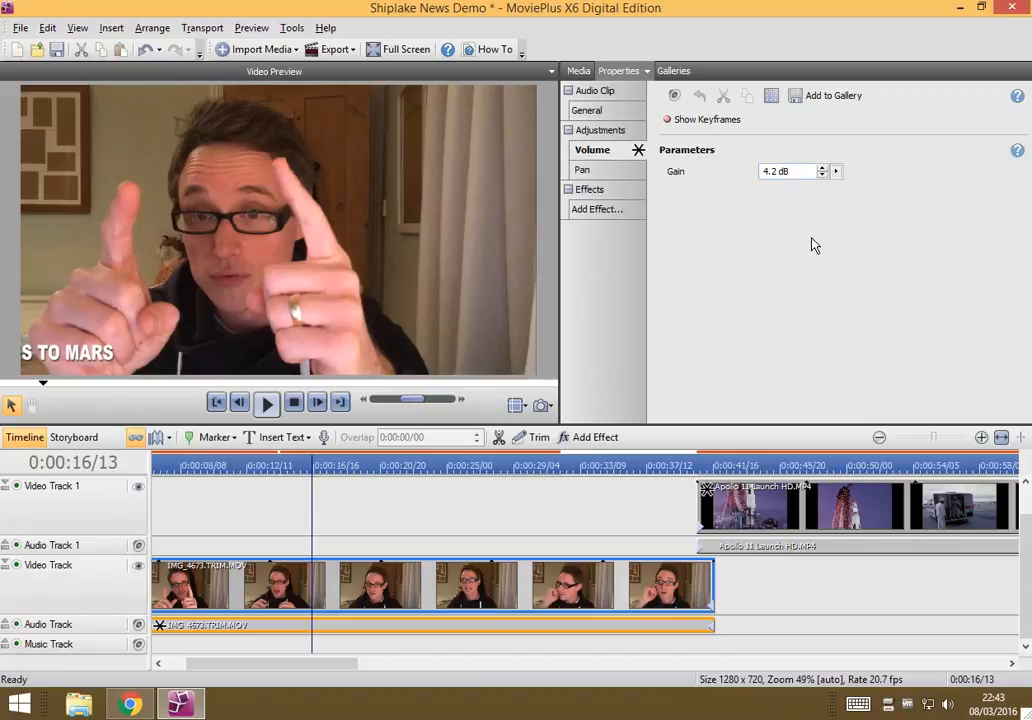